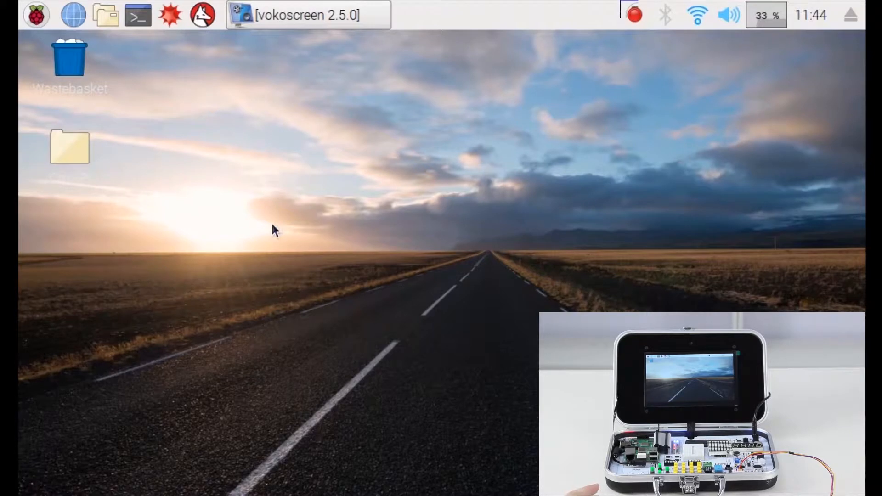
Open stepmotor.py from the desktop CrowPi folder in Thonny Python IDE.
{"action": "left_click", "coordinate": [70, 148]}
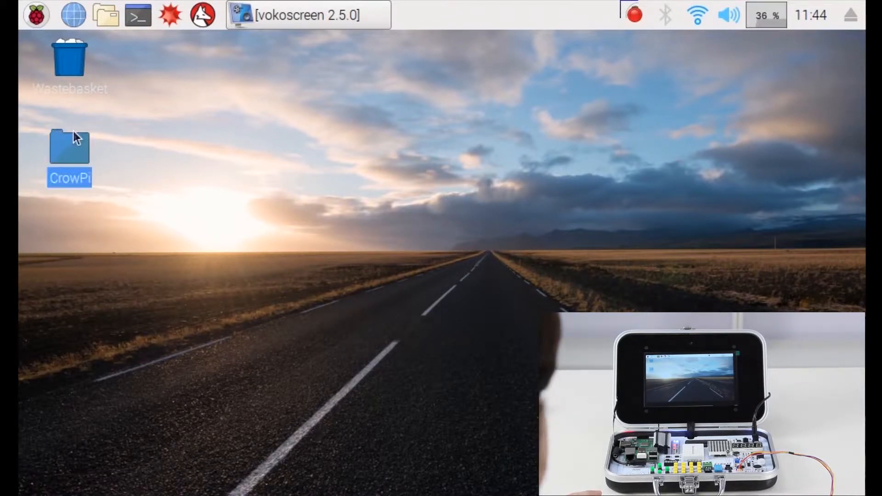
{"action": "double_click", "coordinate": [70, 148]}
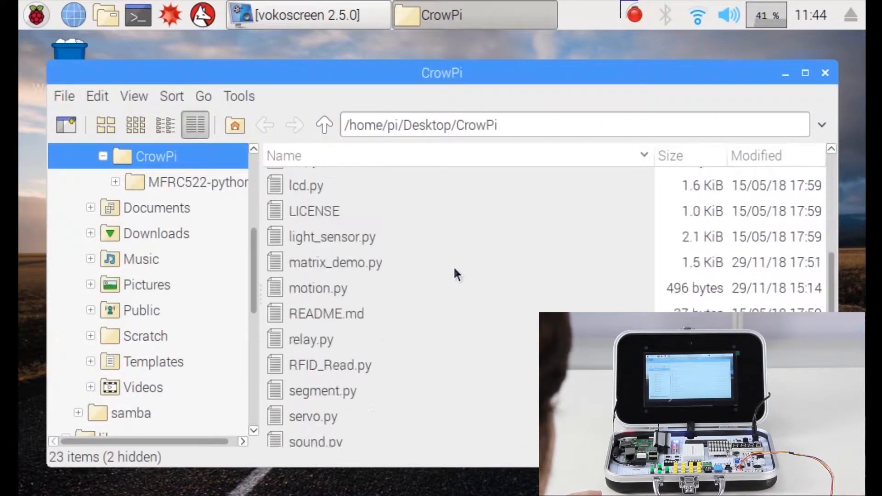
{"action": "scroll", "scroll_direction": "down", "scroll_amount": 3}
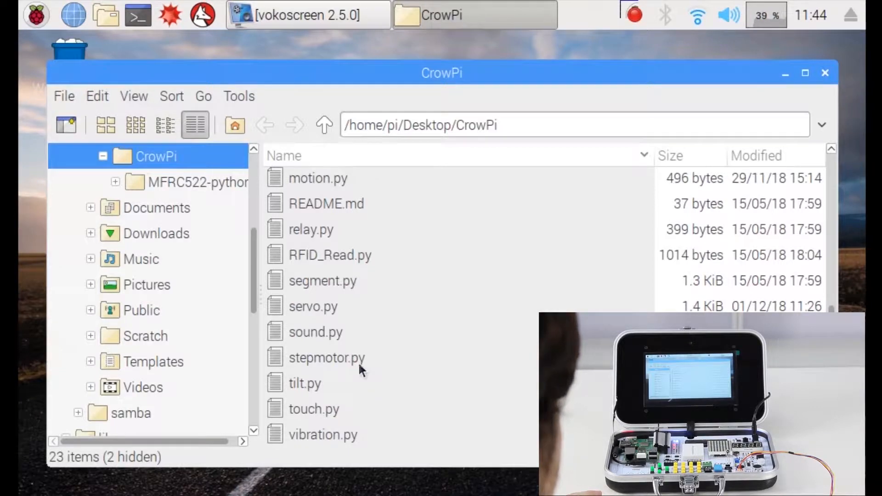
{"action": "right_click", "coordinate": [326, 358]}
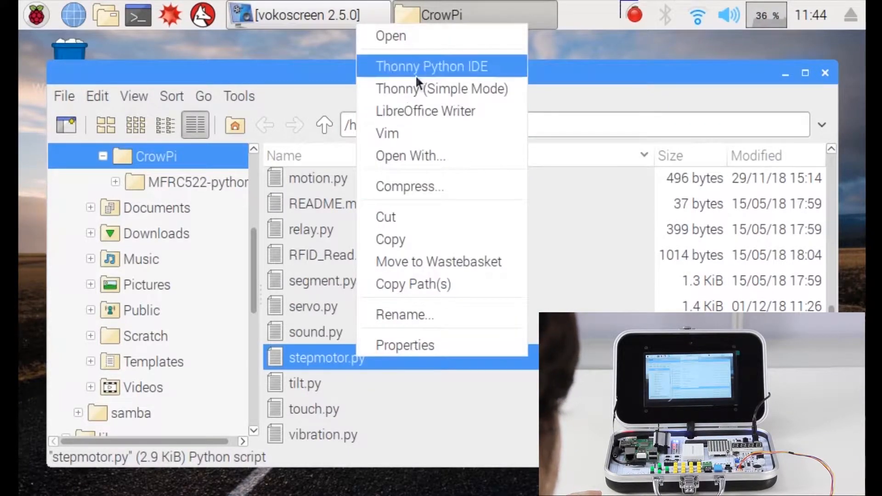
{"action": "left_click", "coordinate": [141, 483]}
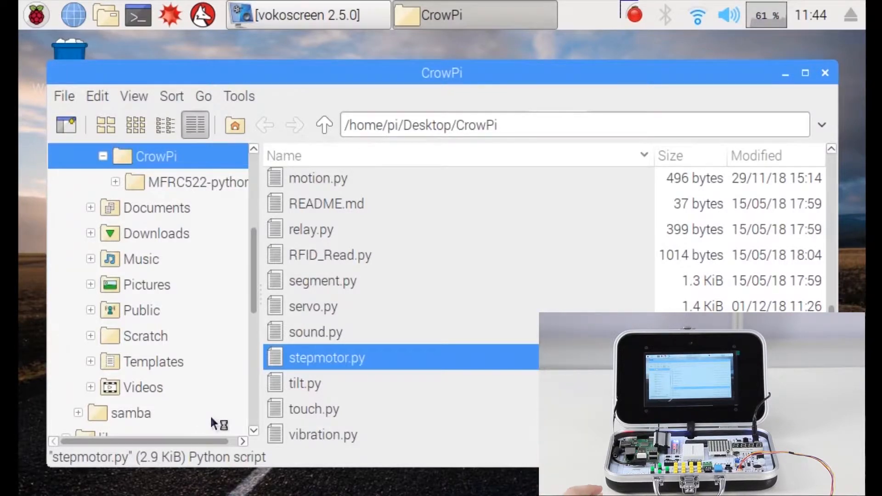
{"action": "double_click", "coordinate": [326, 357]}
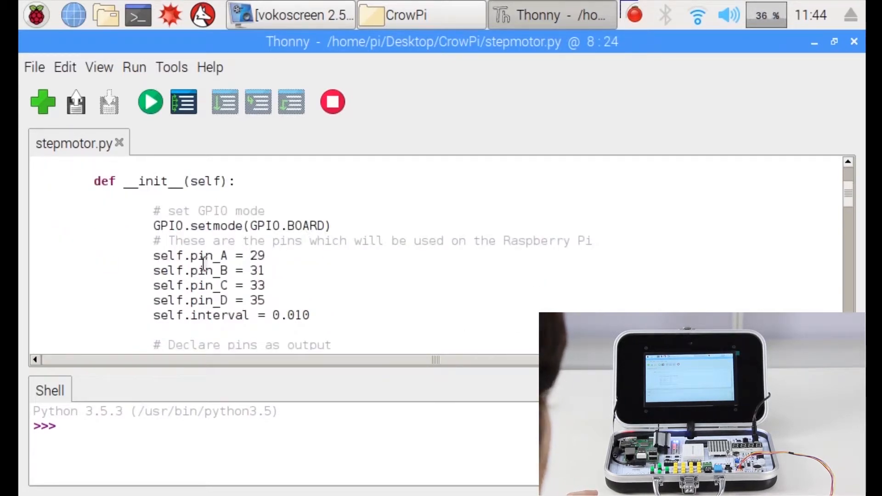
Click into stepmotor.py to view the stepper motor GPIO pin setup code.
{"action": "left_click", "coordinate": [267, 300]}
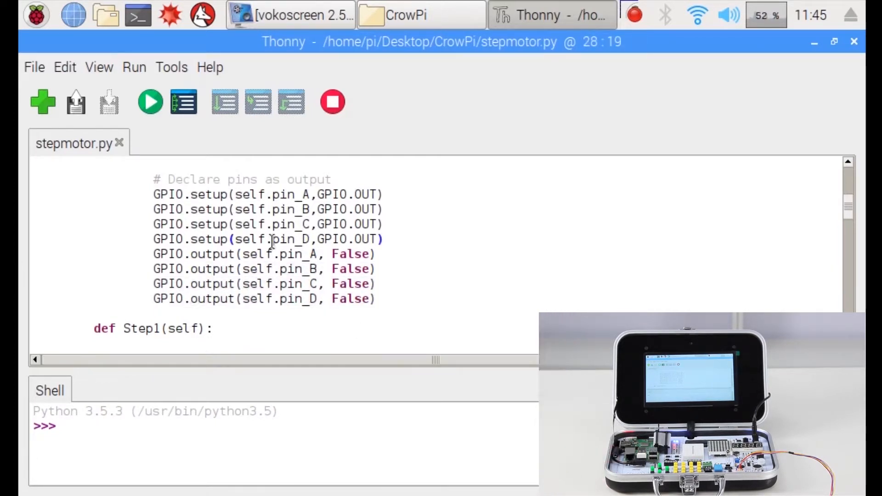
{"action": "scroll", "scroll_direction": "down", "scroll_amount": 3}
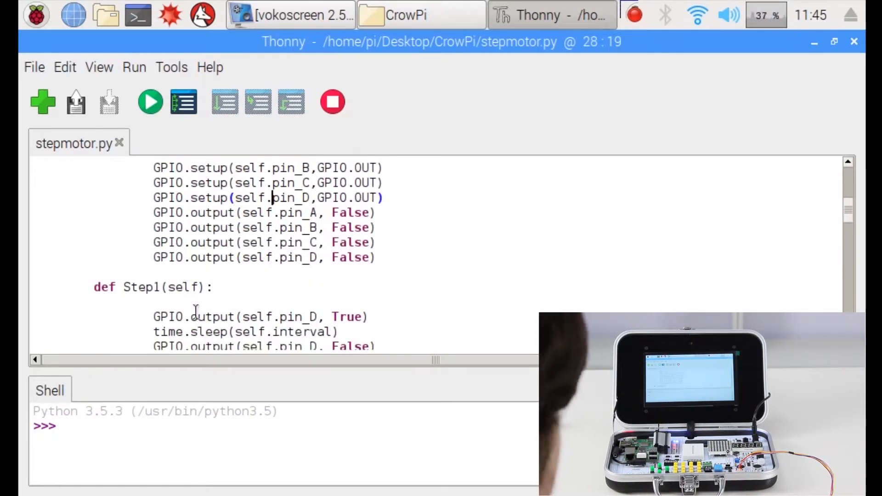
{"action": "scroll", "scroll_direction": "down", "scroll_amount": 3}
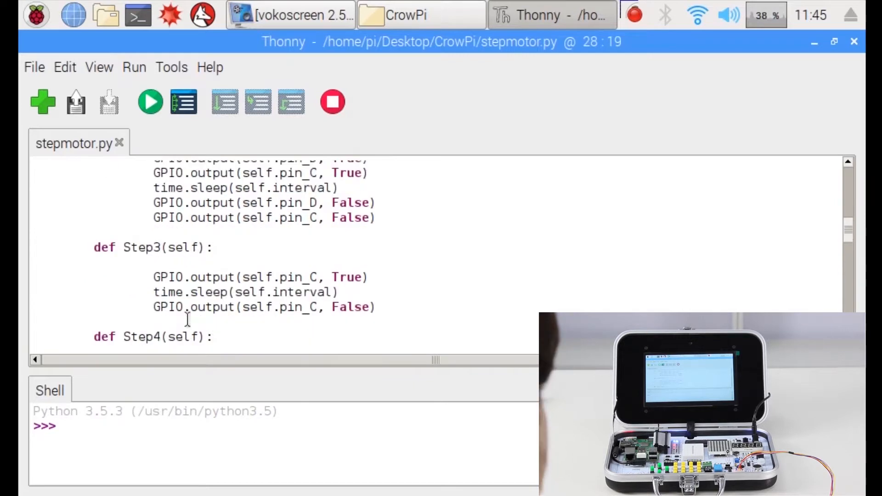
{"action": "scroll", "scroll_direction": "down", "scroll_amount": 3}
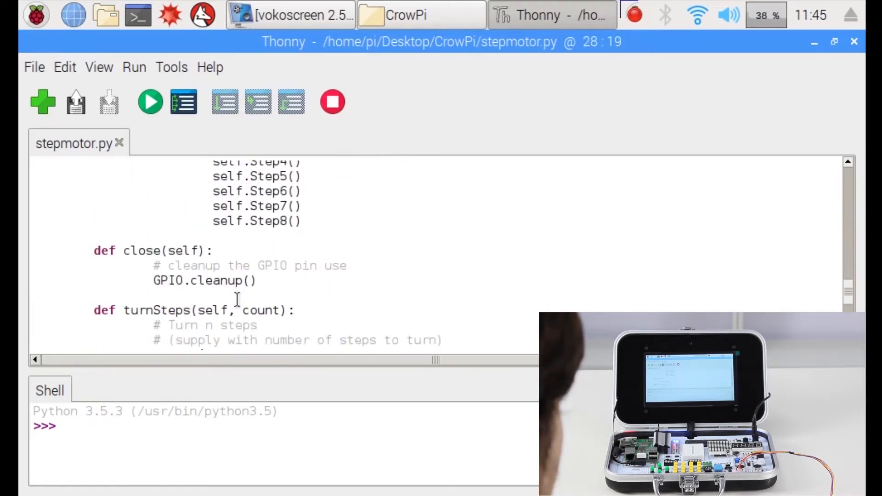
{"action": "scroll", "scroll_direction": "down", "scroll_amount": 3}
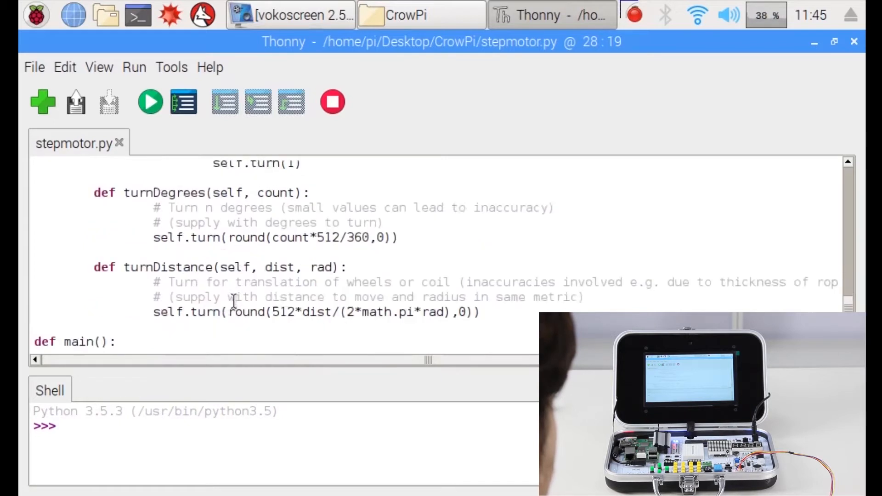
{"action": "scroll", "scroll_direction": "down", "scroll_amount": 3}
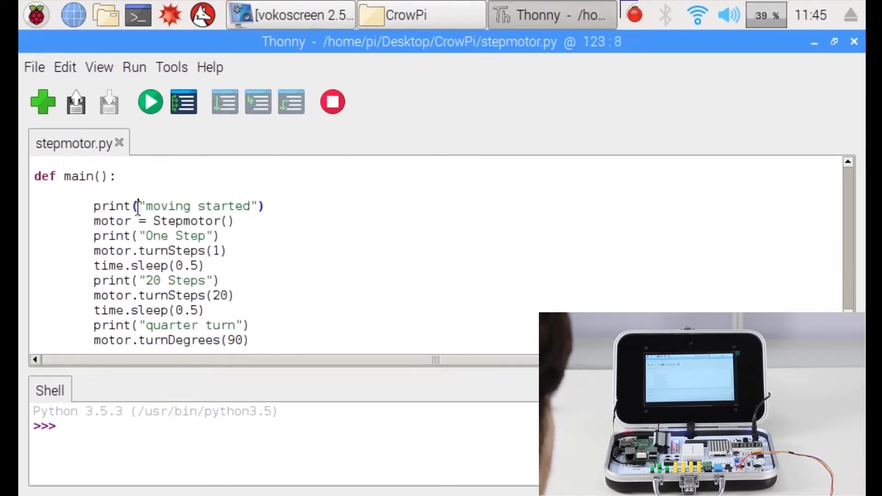
Review main() in stepmotor.py, then run the script to print 'moving started', 'One Step', '20 Steps'.
{"action": "left_click", "coordinate": [266, 206]}
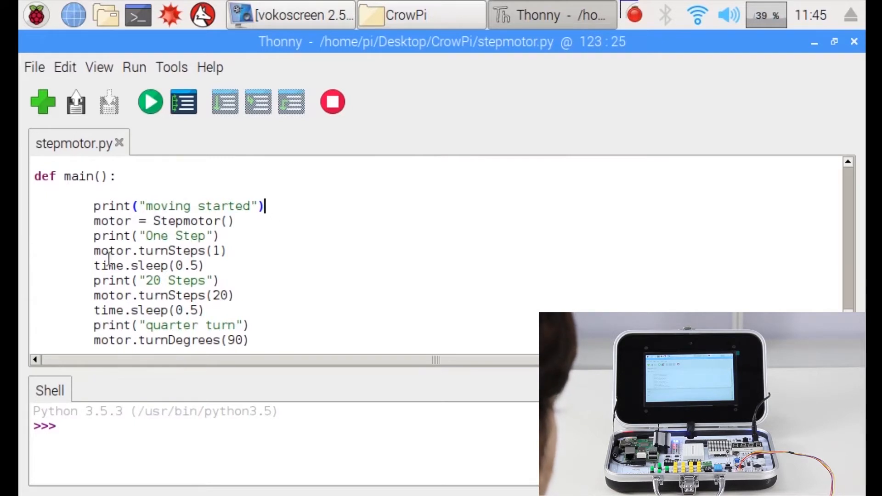
{"action": "left_click", "coordinate": [228, 206]}
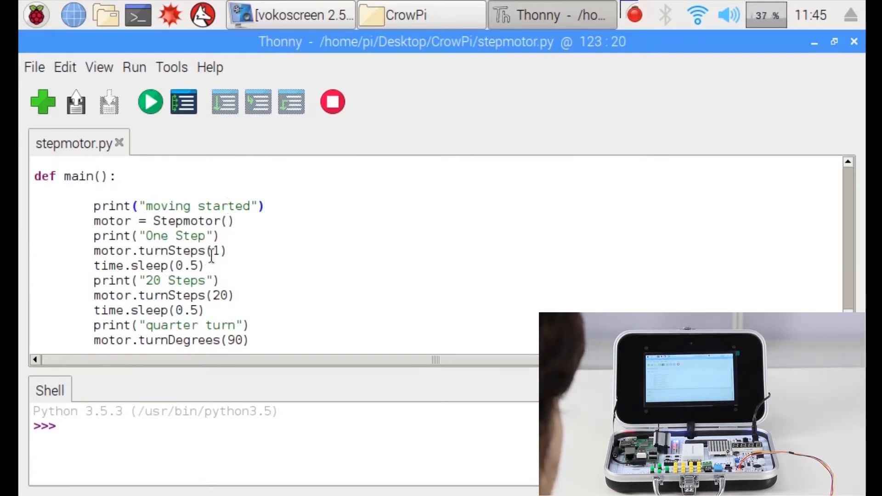
{"action": "double_click", "coordinate": [185, 220]}
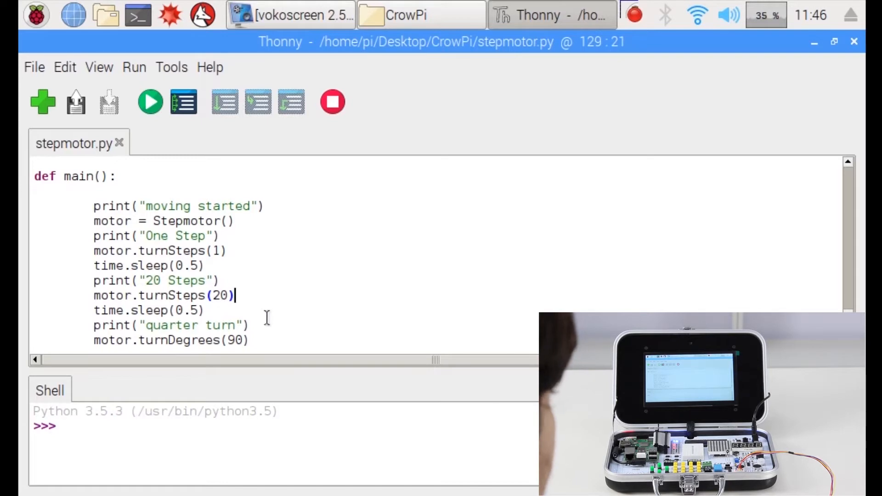
{"action": "mouse_move", "coordinate": [258, 311]}
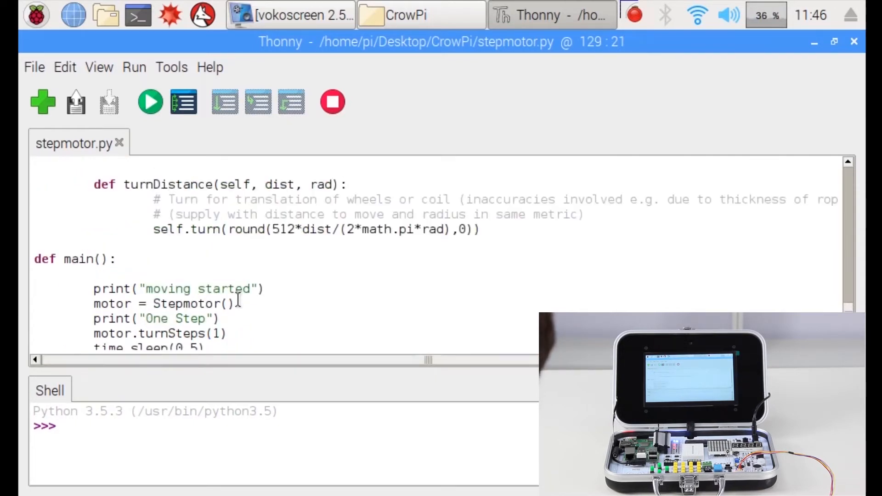
{"action": "scroll", "scroll_direction": "down", "scroll_amount": 3}
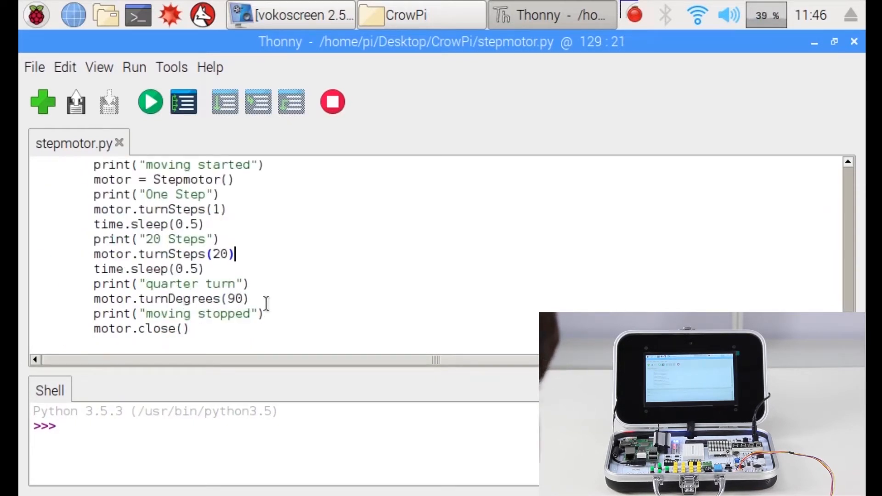
{"action": "mouse_move", "coordinate": [261, 298]}
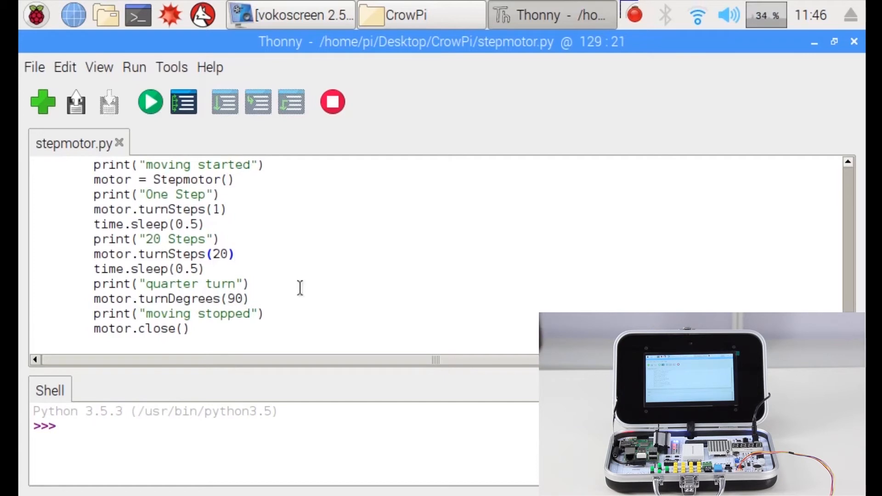
{"action": "mouse_move", "coordinate": [151, 102]}
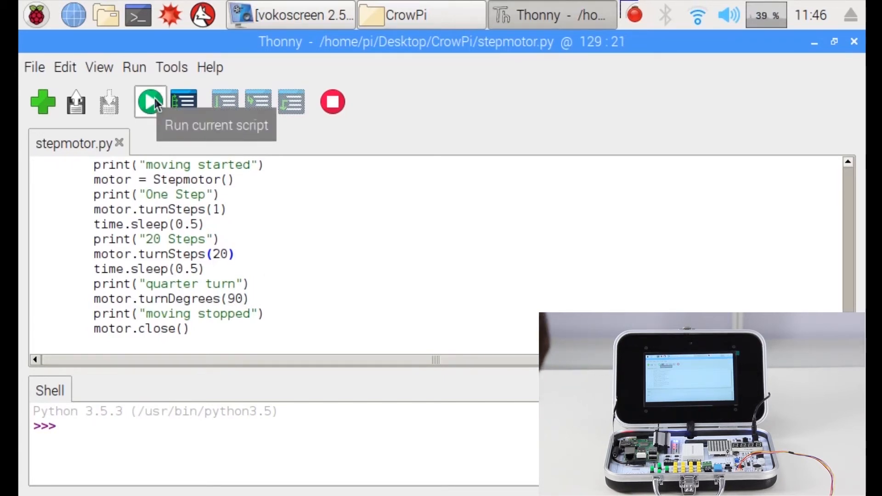
{"action": "left_click", "coordinate": [150, 101]}
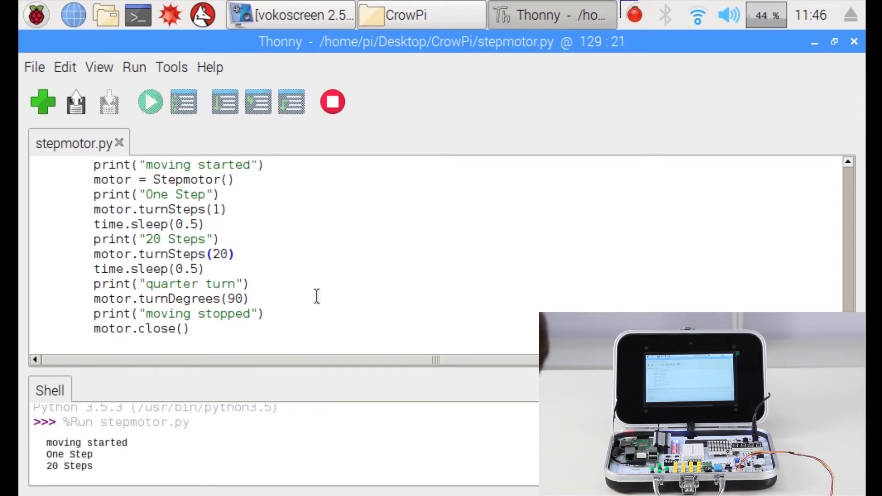